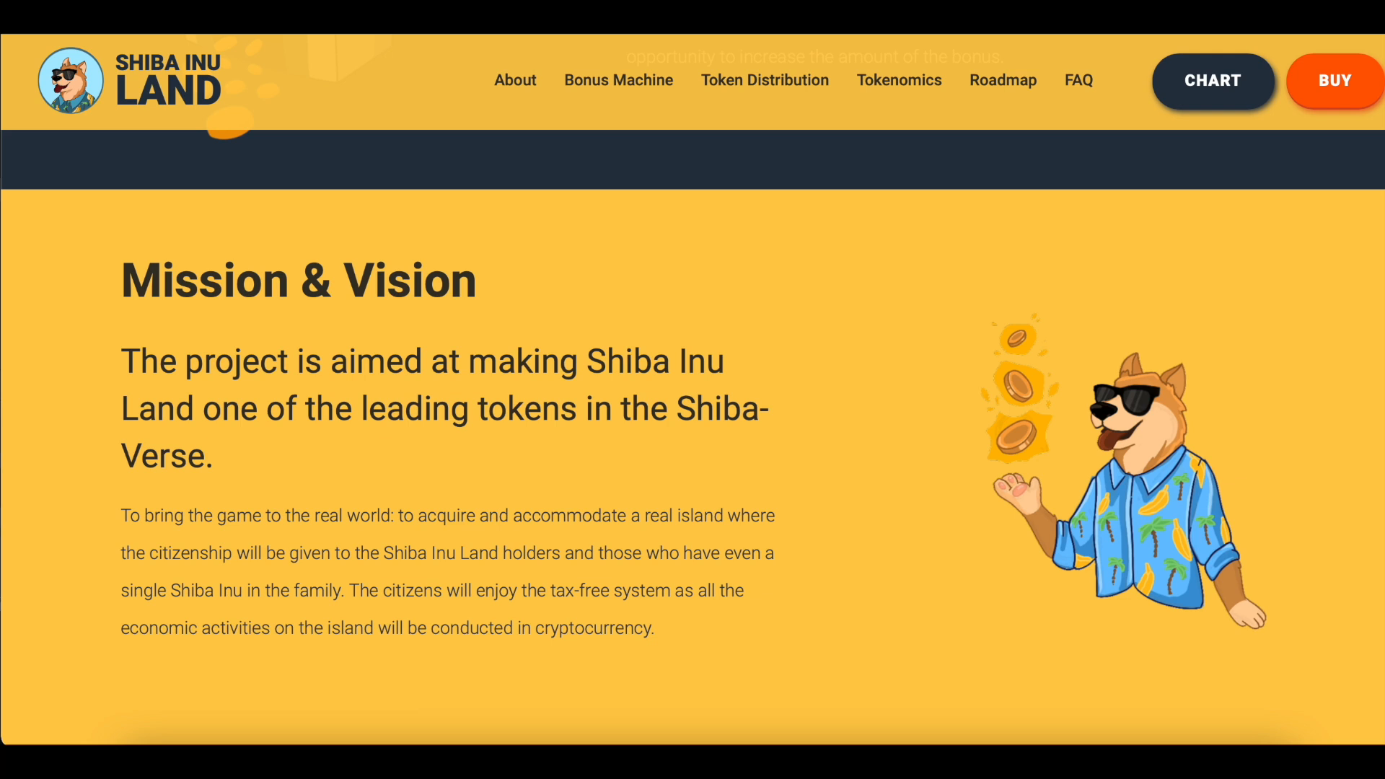
# - Jump from Mission & Vision to the Tokenomics pie chart via the top navigation links
pyautogui.click(617, 81)
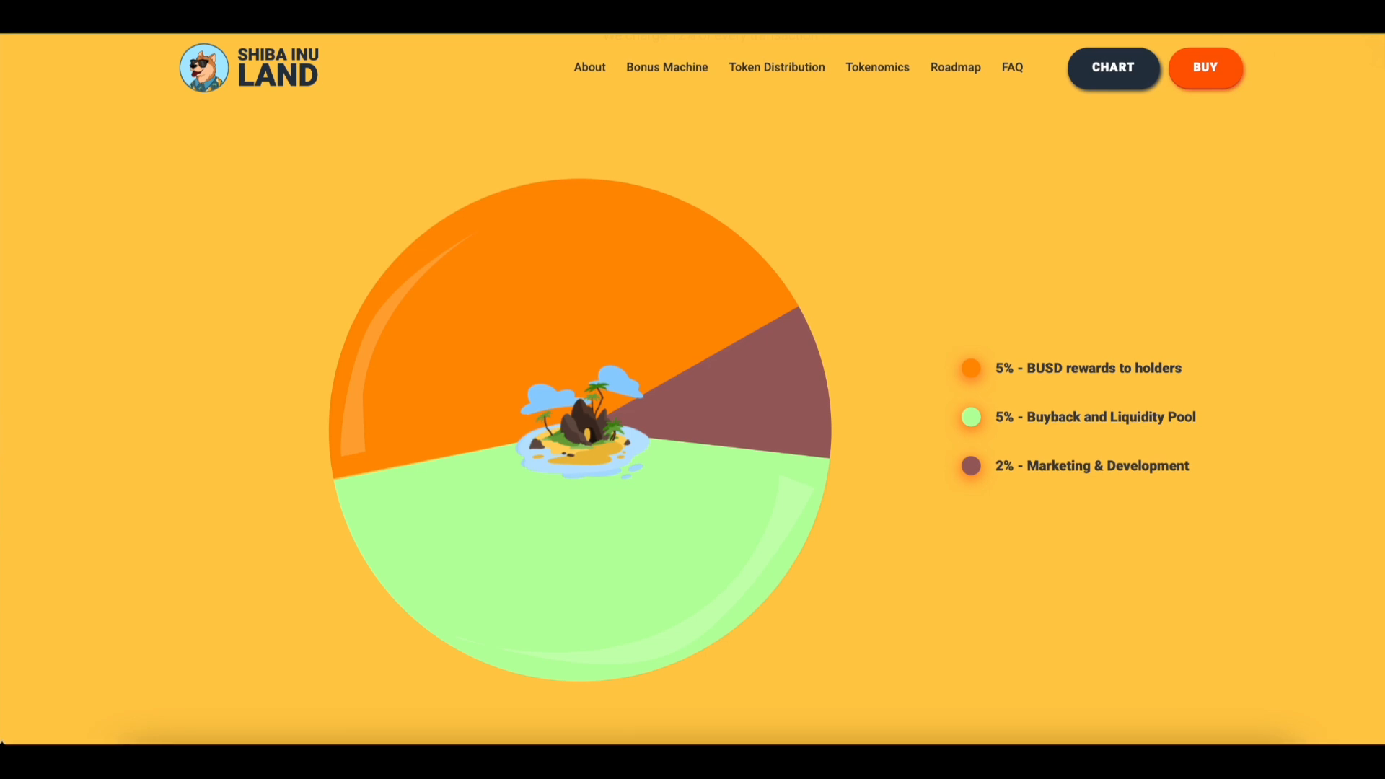
pyautogui.click(954, 68)
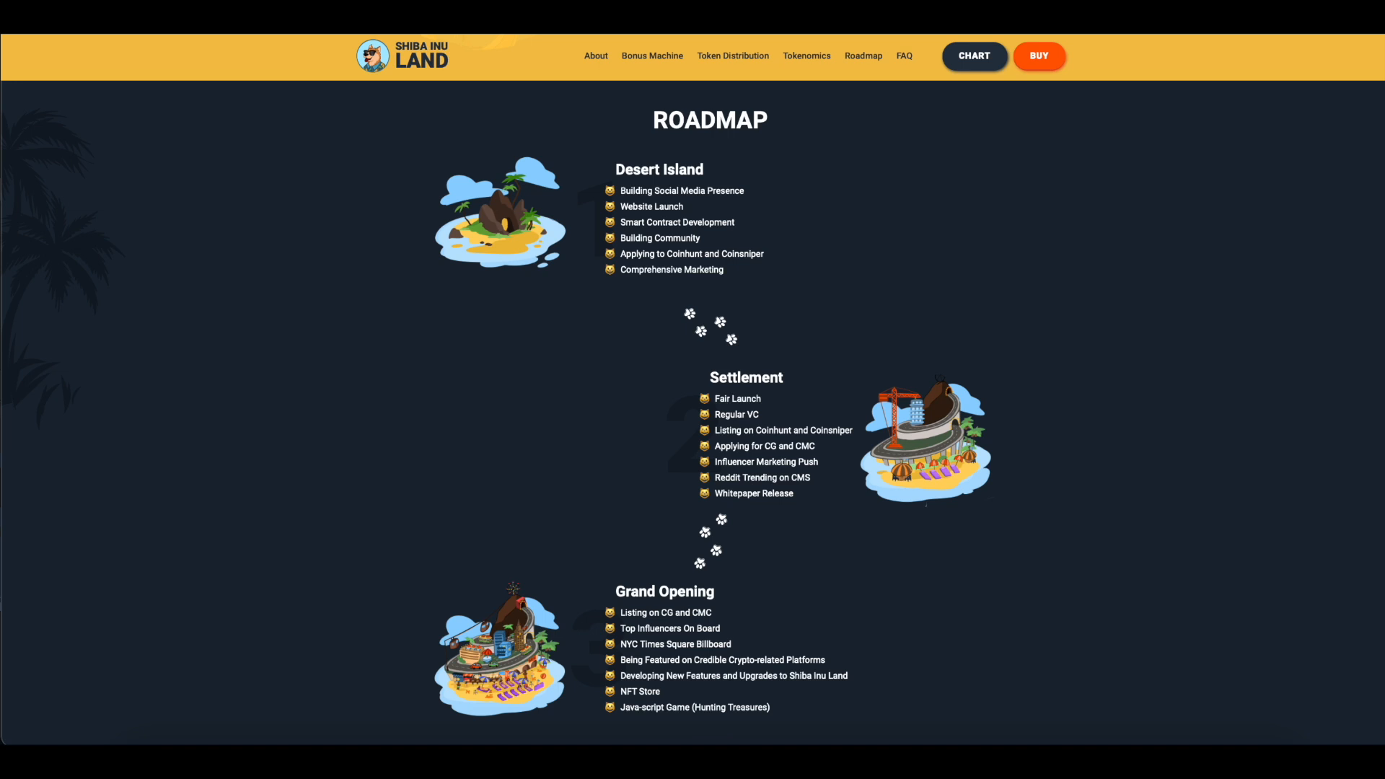
# - Scroll through the roadmap phases Desert Island, Settlement and Grand Opening
pyautogui.scroll(-3)
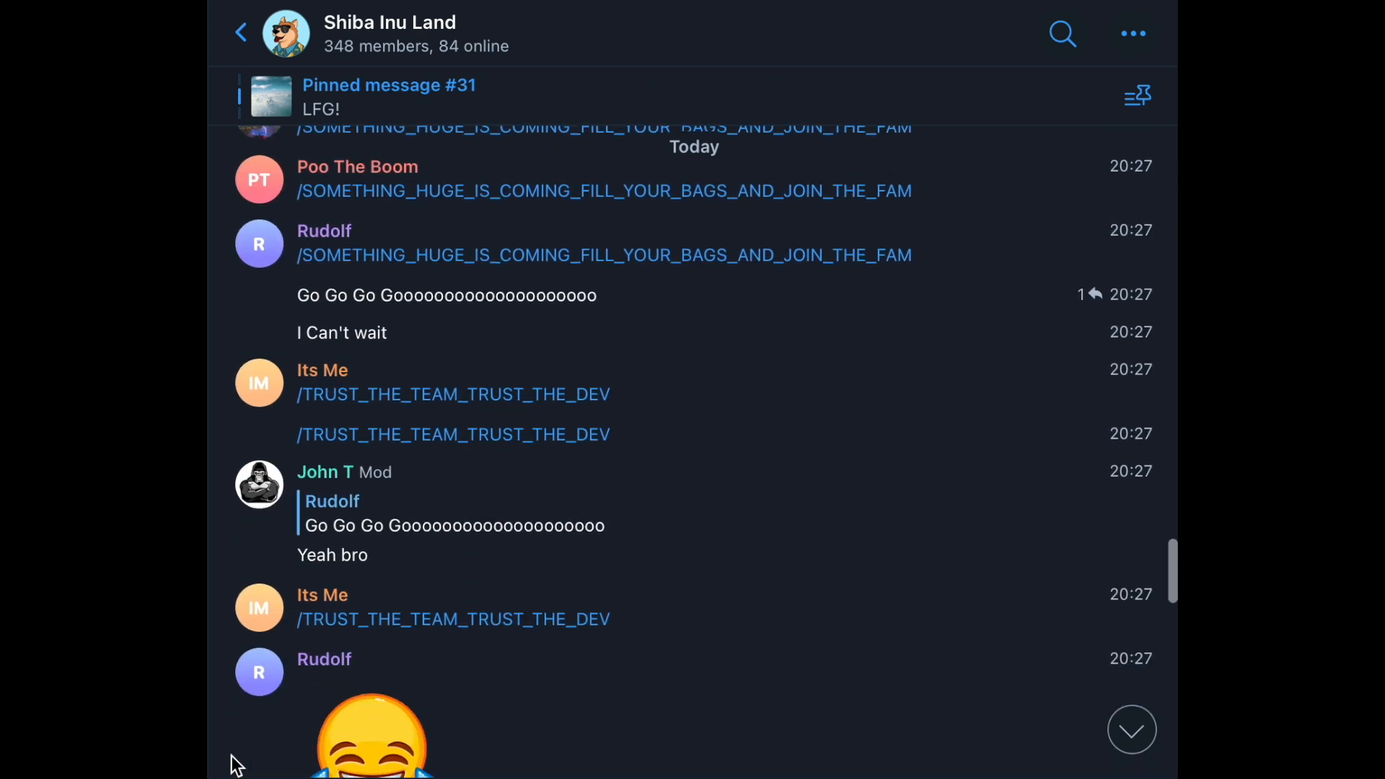
# - Scroll the Telegram group past spam commands and a mod's marketing post to the 'Nice project, nice token' messages
pyautogui.scroll(-3)
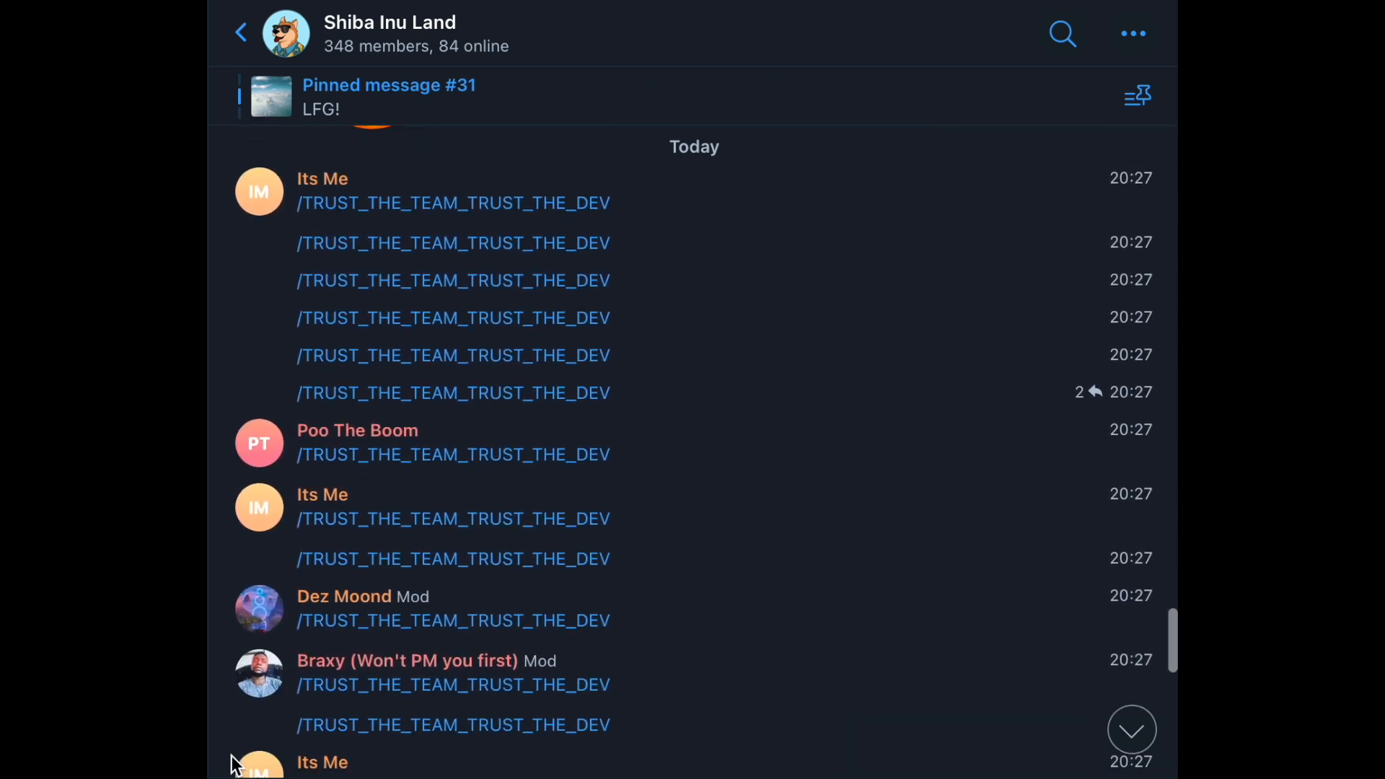
pyautogui.scroll(-3)
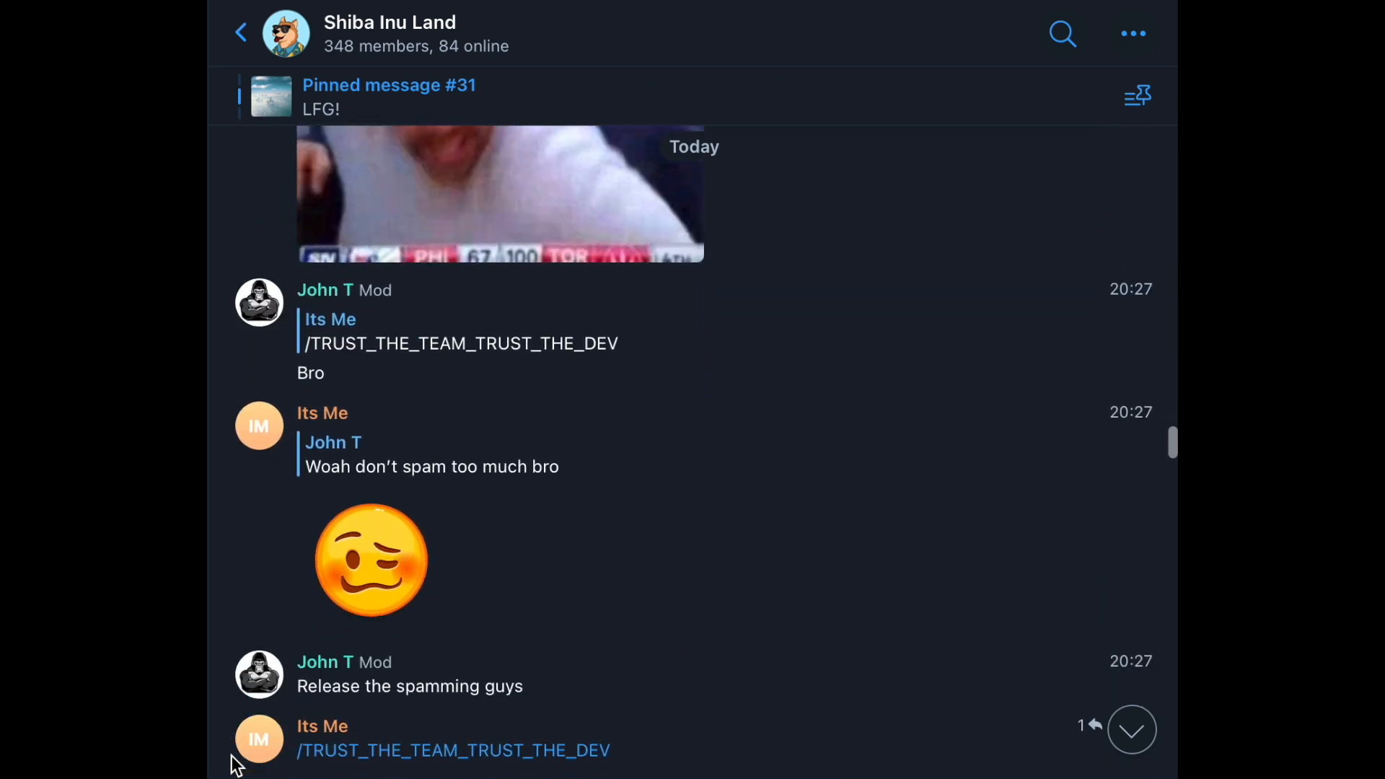
pyautogui.scroll(-3)
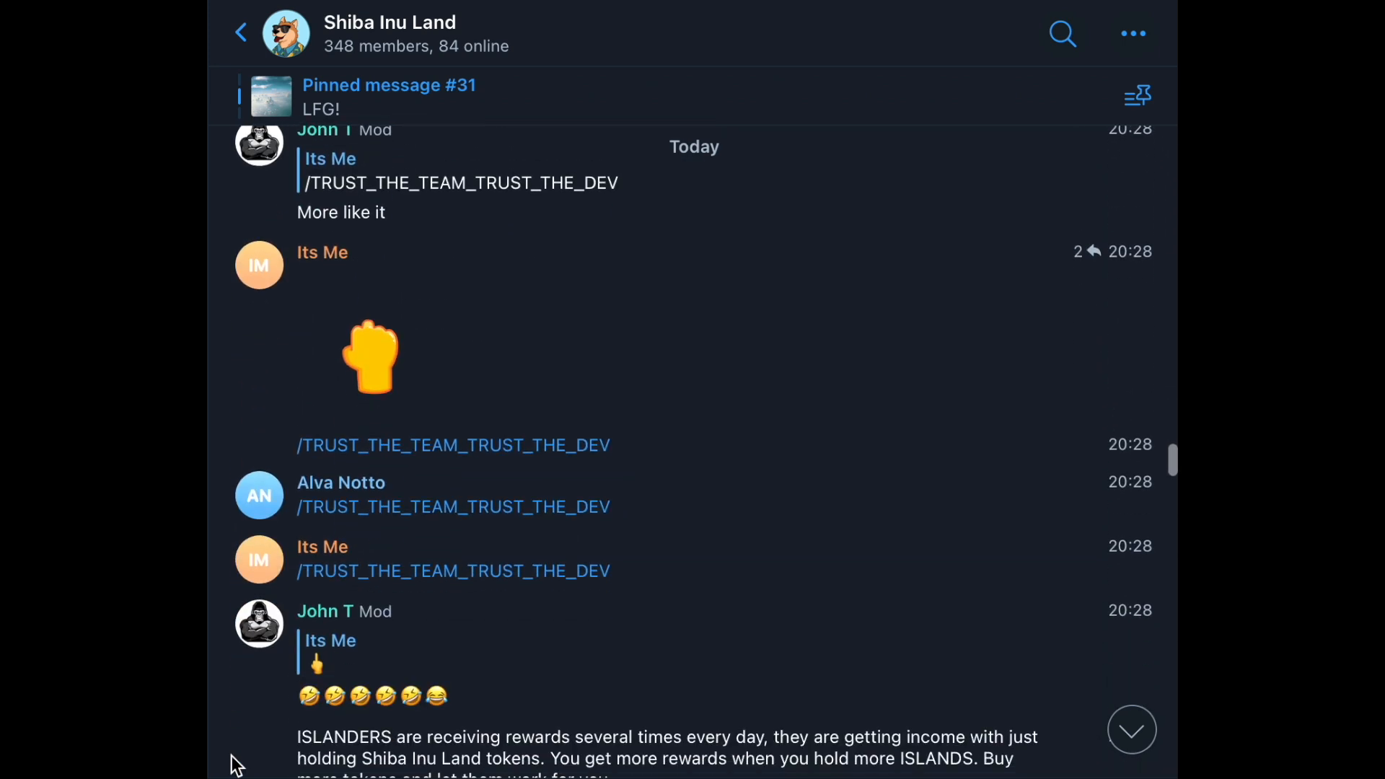
pyautogui.scroll(-3)
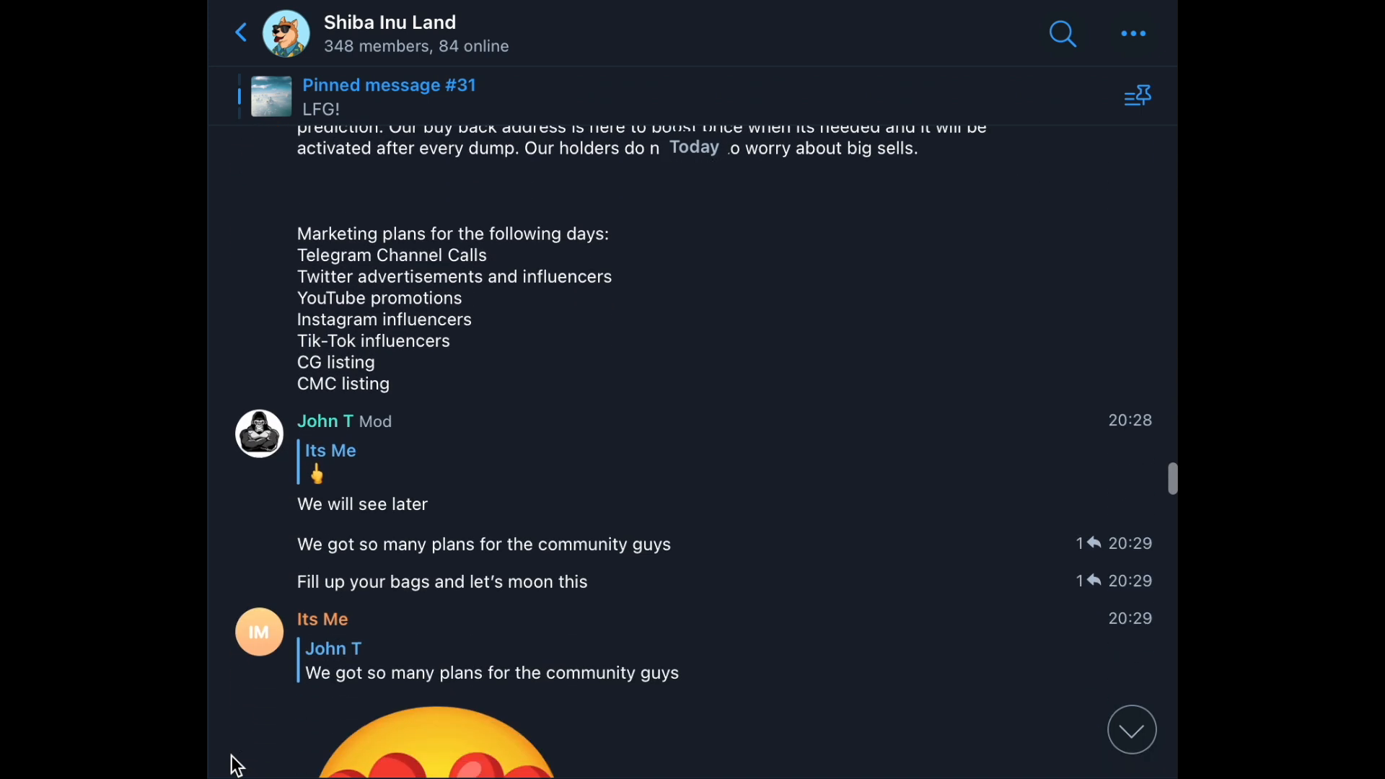
pyautogui.scroll(-3)
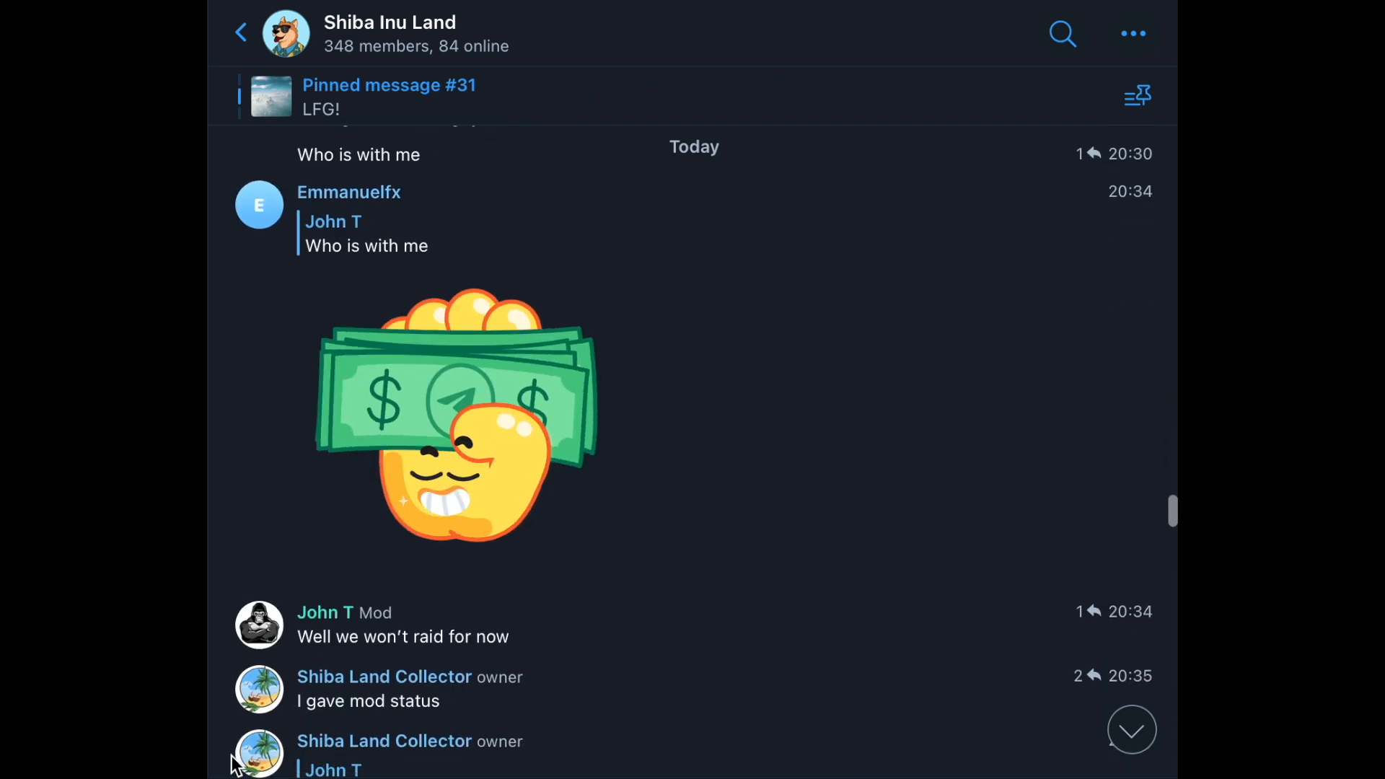
pyautogui.scroll(-3)
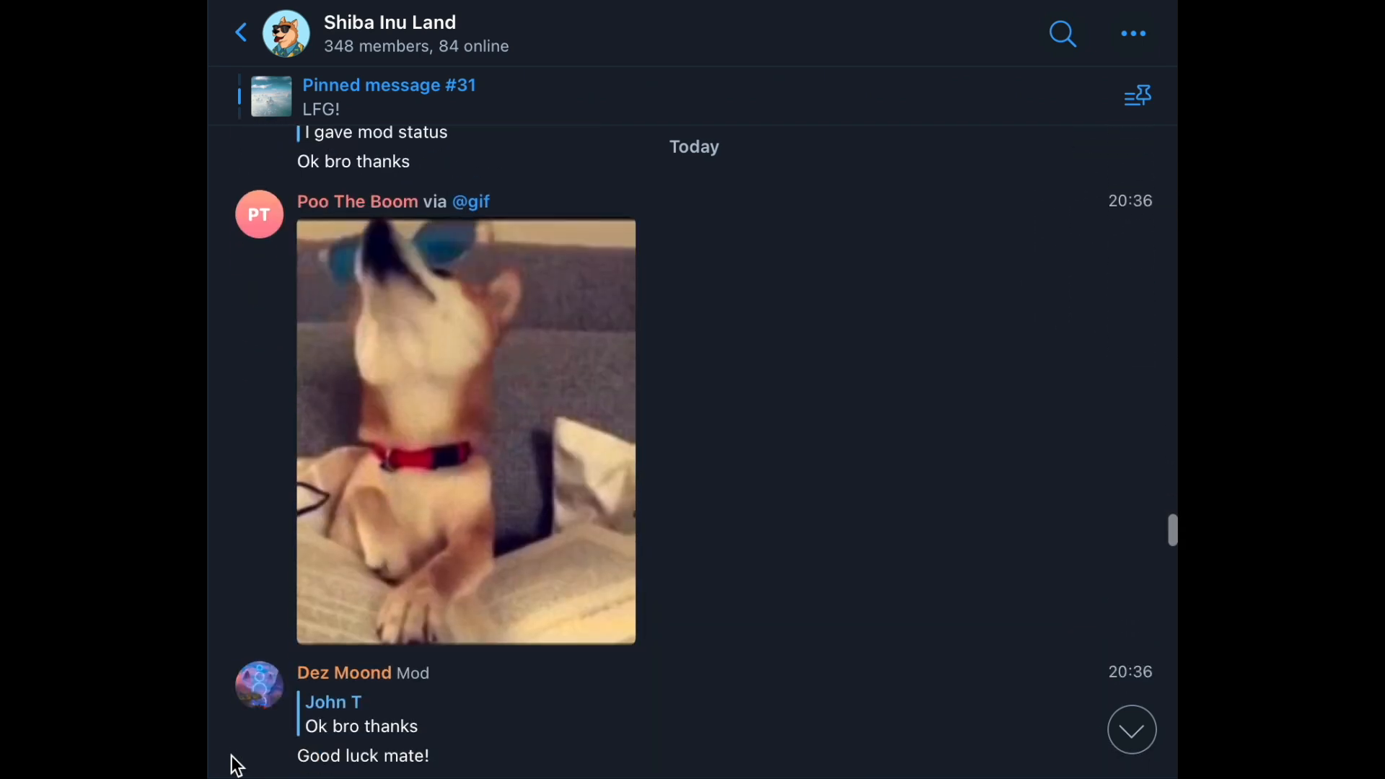
pyautogui.scroll(-3)
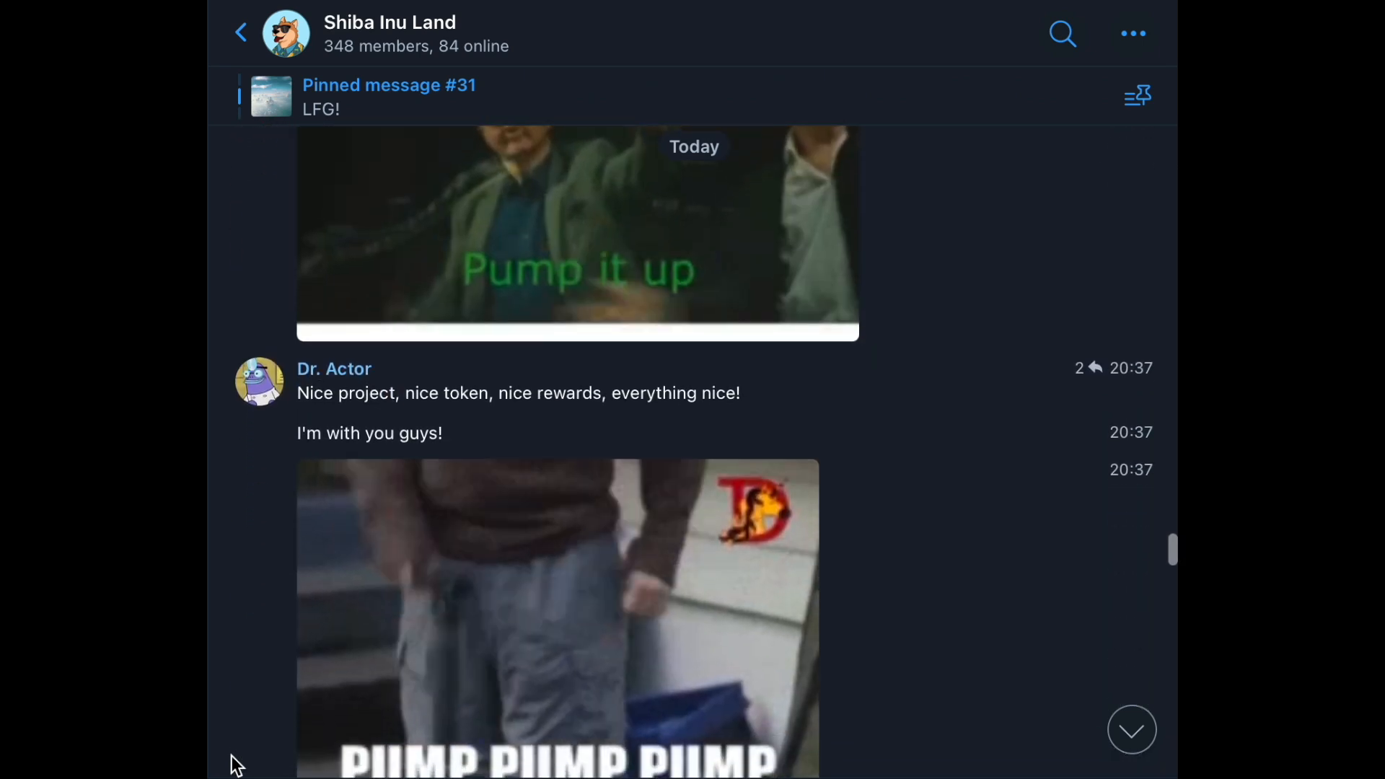